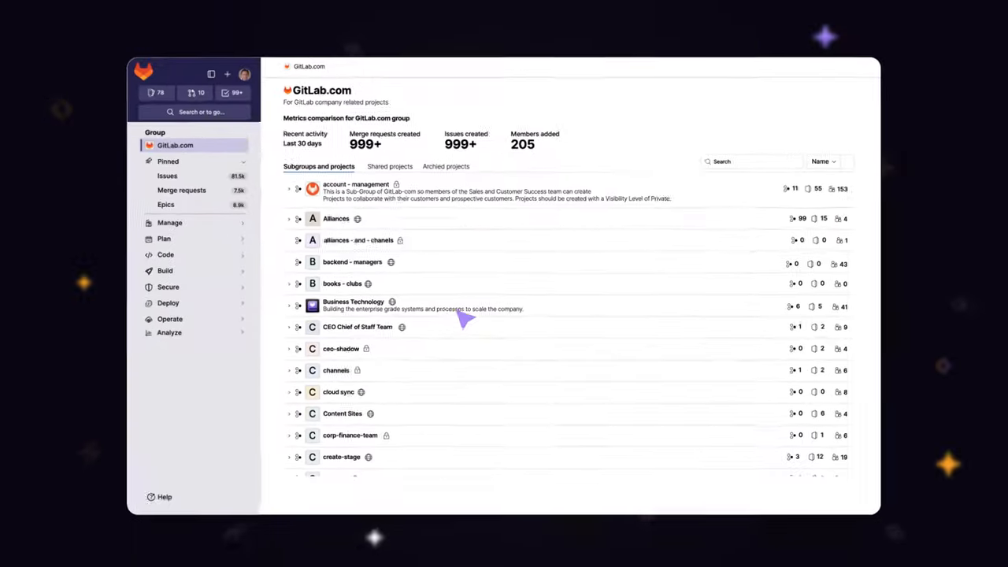
Step: Reach the group's Analytics dashboards from the Analyze sidebar menu
{"action": "left_click", "coordinate": [171, 332]}
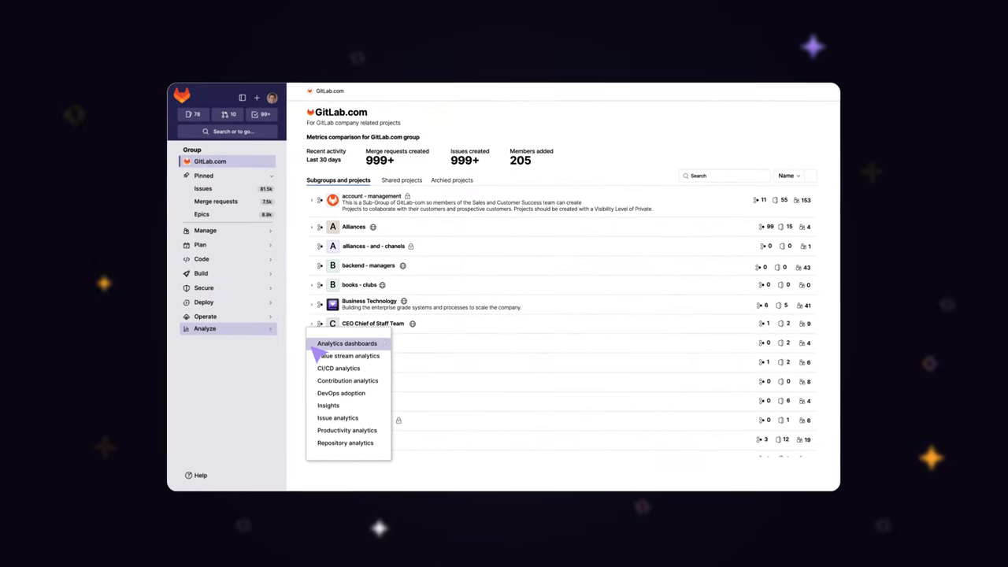
{"action": "left_click", "coordinate": [347, 343]}
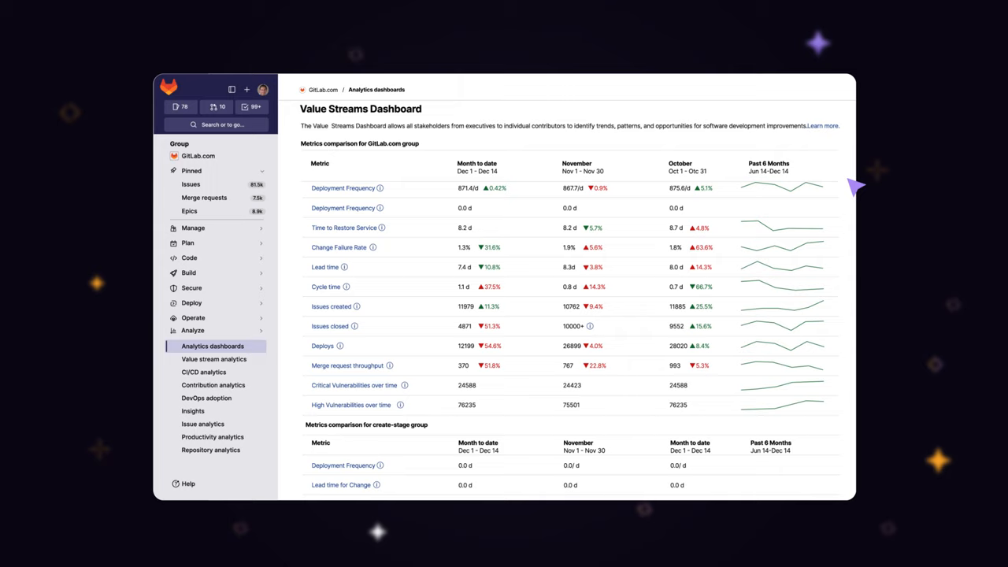
{"action": "scroll", "scroll_direction": "down", "scroll_amount": 3}
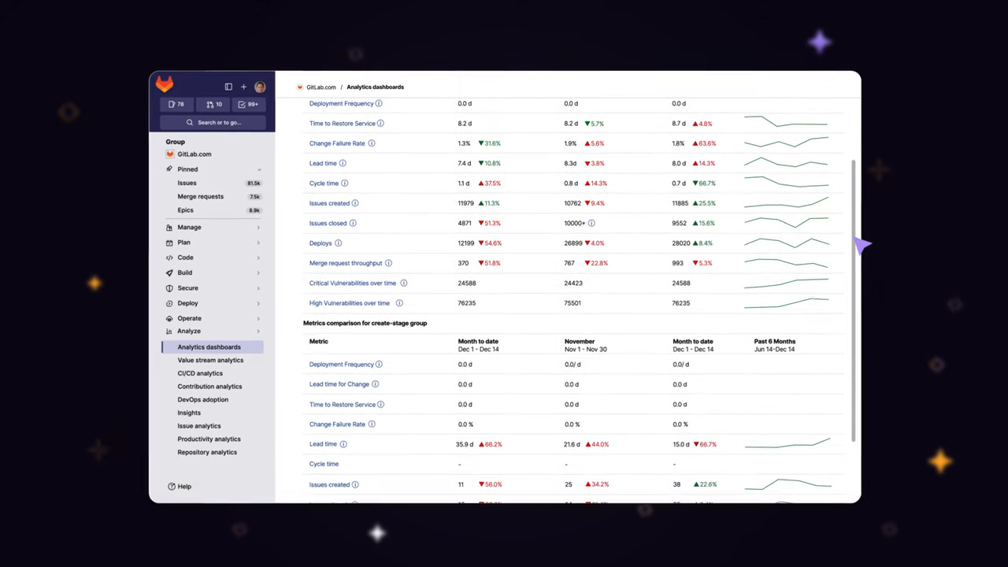
{"action": "scroll", "scroll_direction": "down", "scroll_amount": 3}
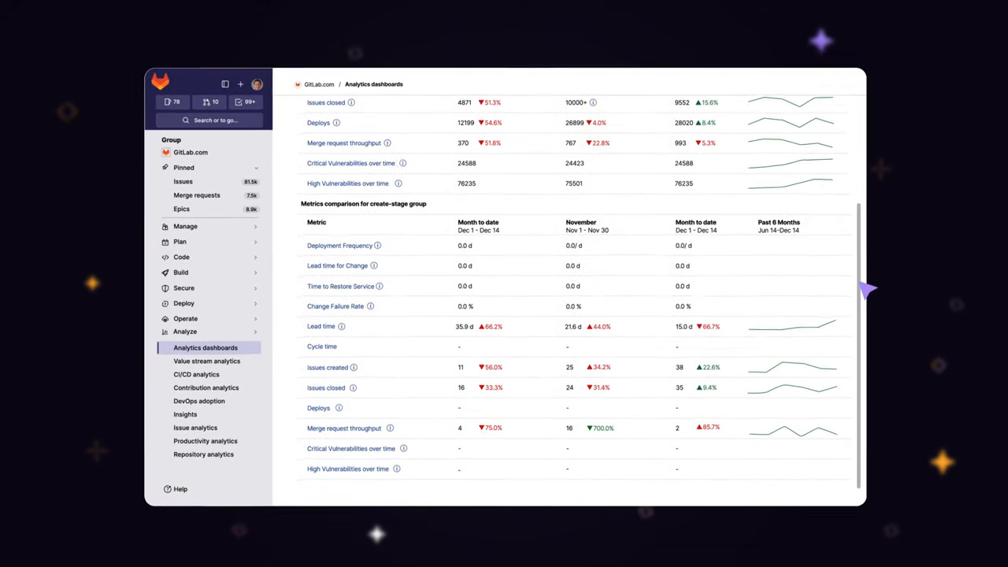
{"action": "scroll", "scroll_direction": "down", "scroll_amount": 3}
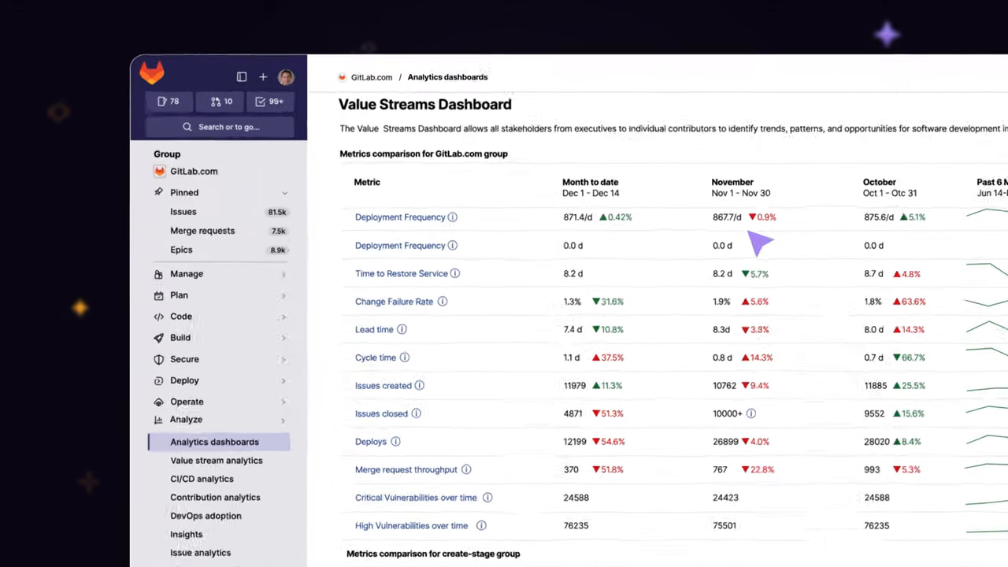
{"action": "left_click", "coordinate": [451, 218]}
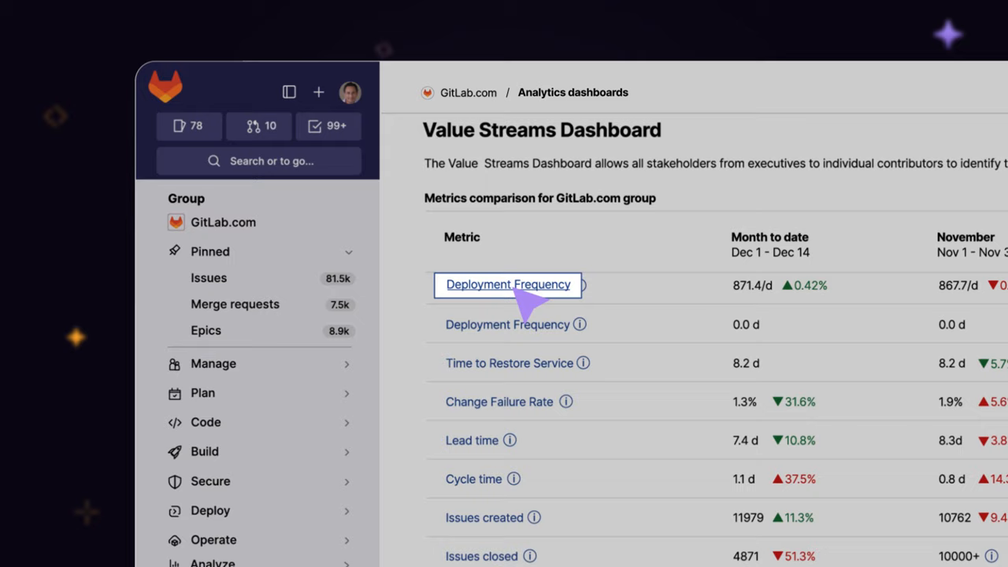
Step: Show the deployment frequency chart for the last 180 days and switch on Show forecast
{"action": "left_click", "coordinate": [507, 284]}
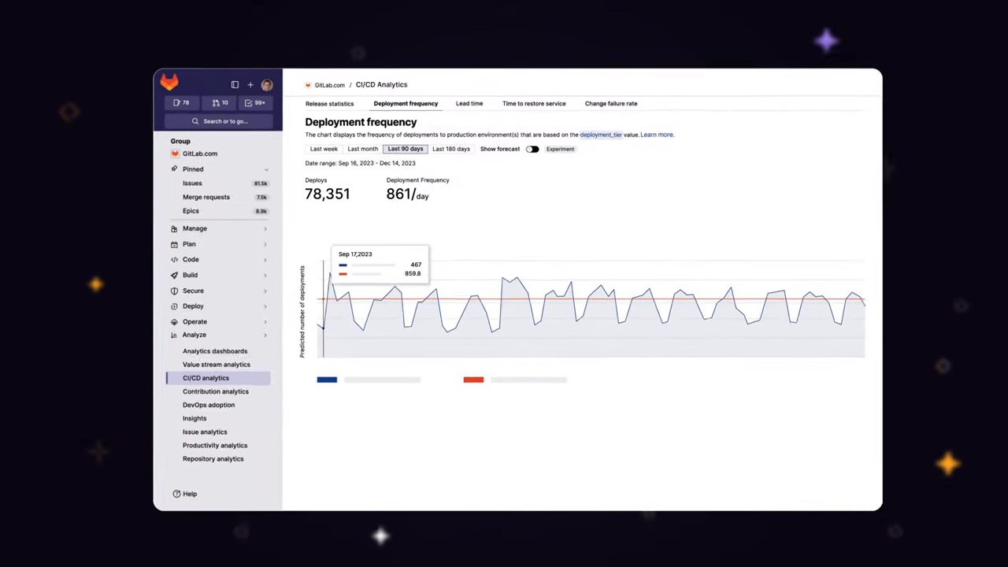
{"action": "left_click", "coordinate": [315, 145]}
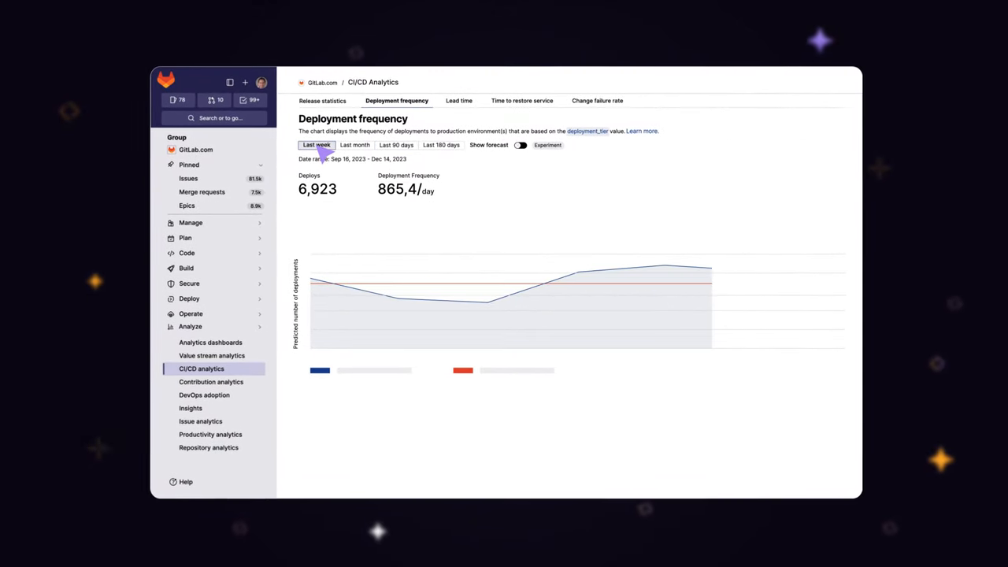
{"action": "left_click", "coordinate": [353, 143]}
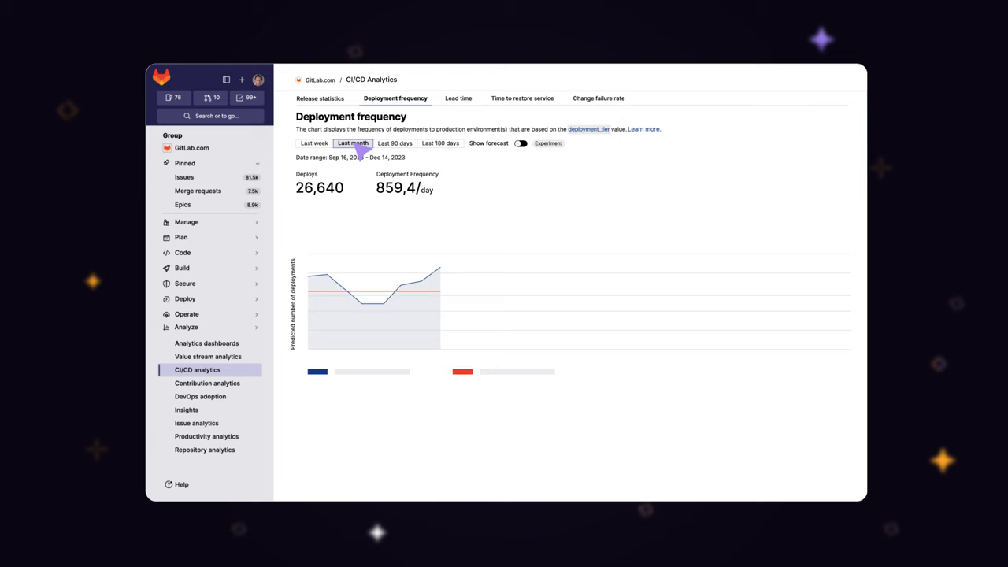
{"action": "left_click", "coordinate": [439, 142]}
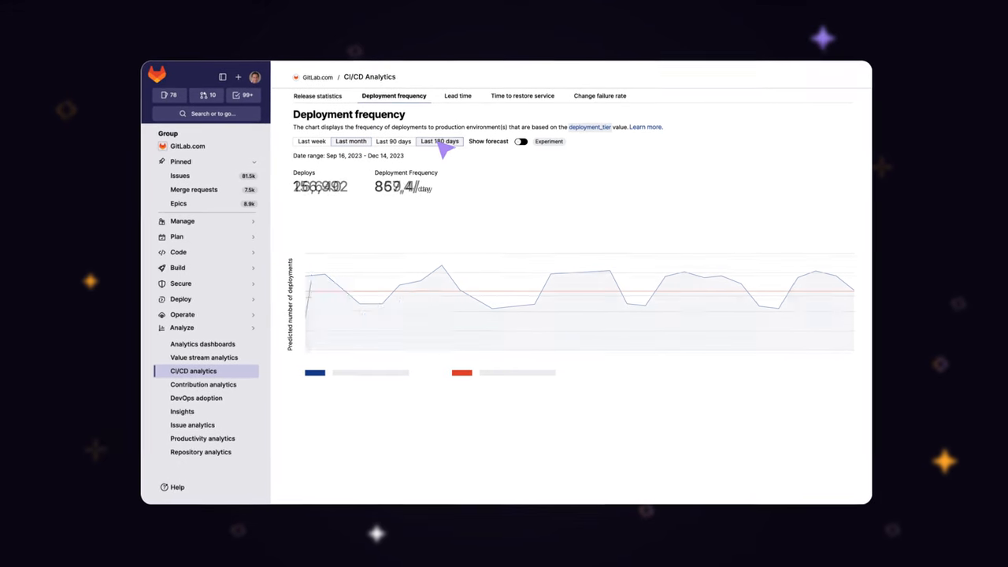
{"action": "left_click", "coordinate": [521, 142]}
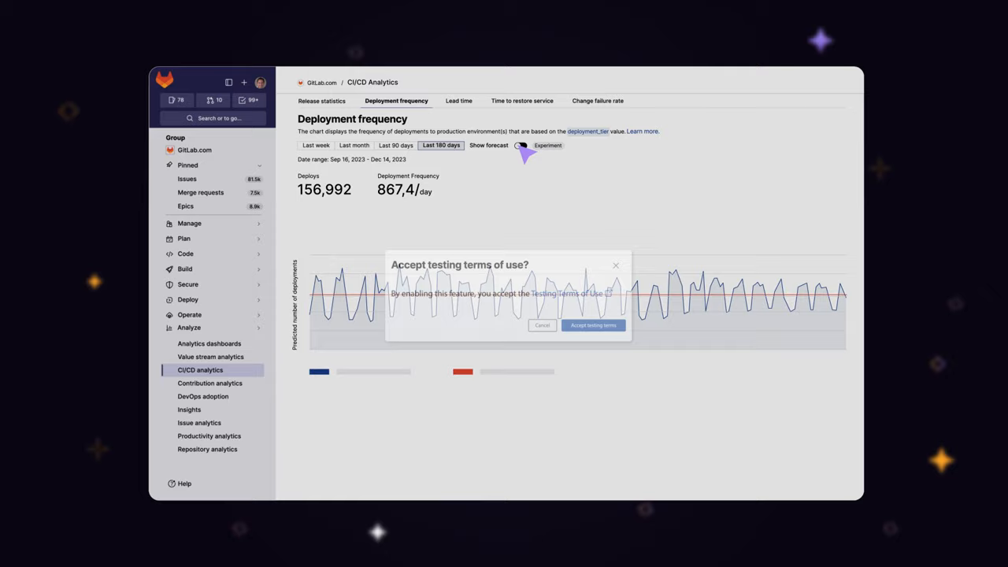
Step: Accept the testing terms and view the forecast for the last 90 days, then last month
{"action": "left_click", "coordinate": [592, 324]}
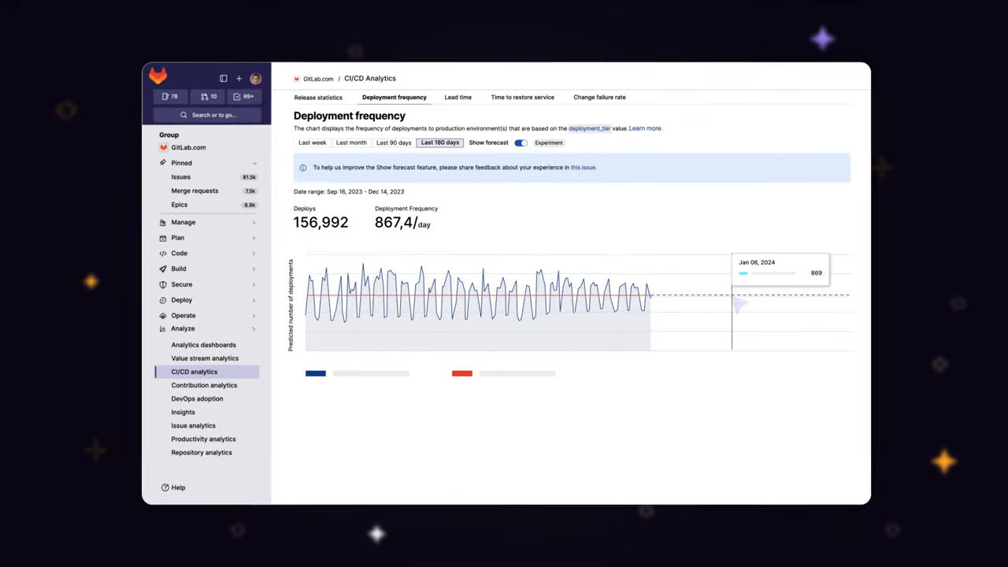
{"action": "left_click", "coordinate": [391, 138]}
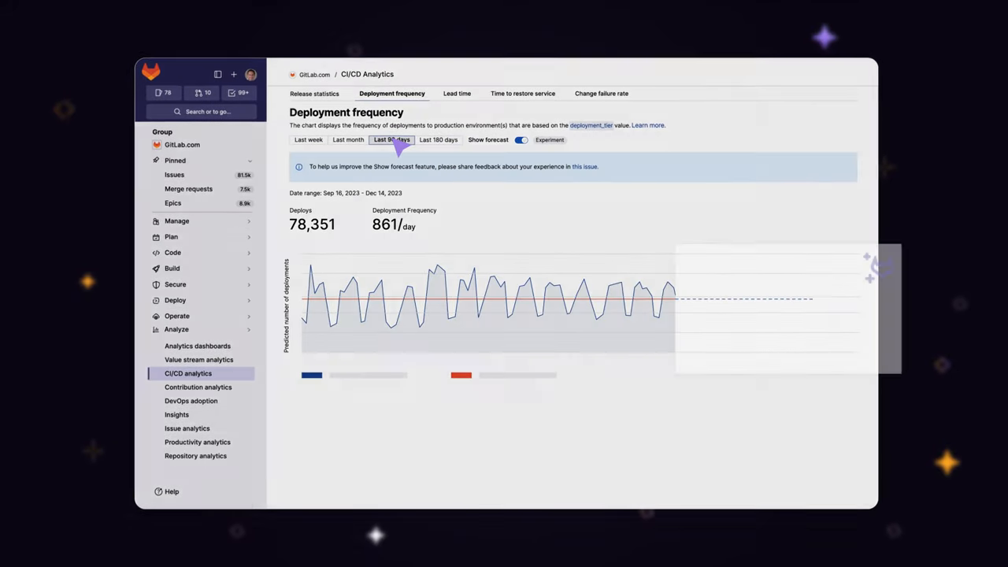
{"action": "left_click", "coordinate": [343, 135]}
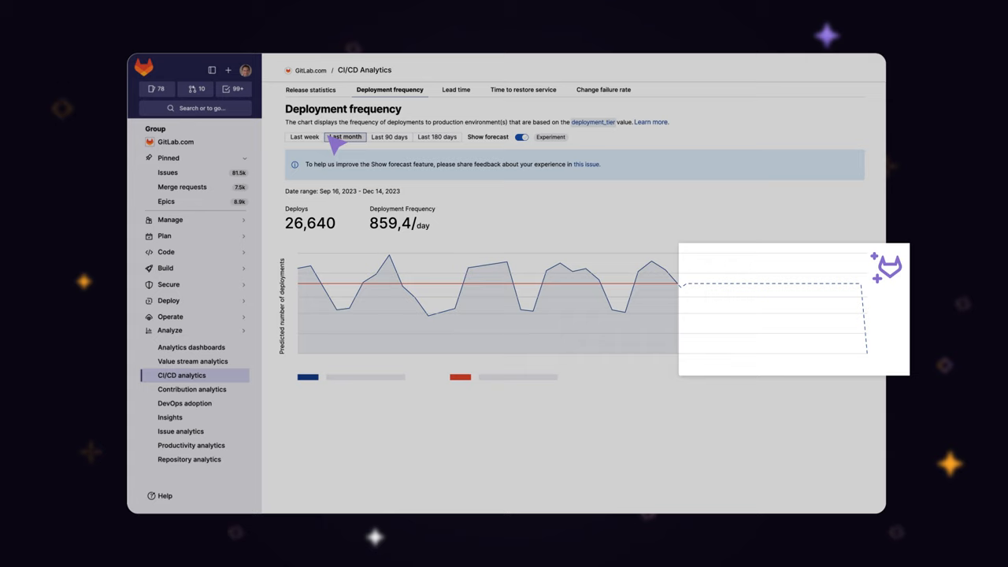